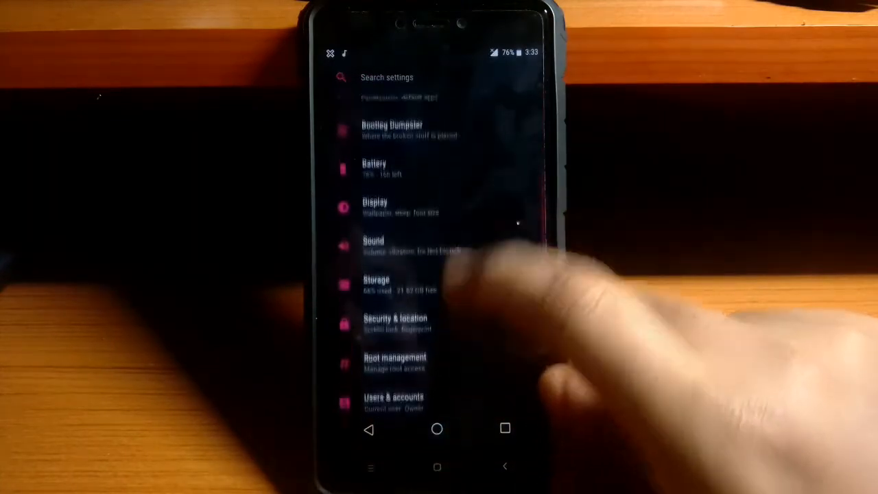
Look through Bootleg Dumpster's Status bar icon toggles, then head to HW Buttons
left_click(391, 129)
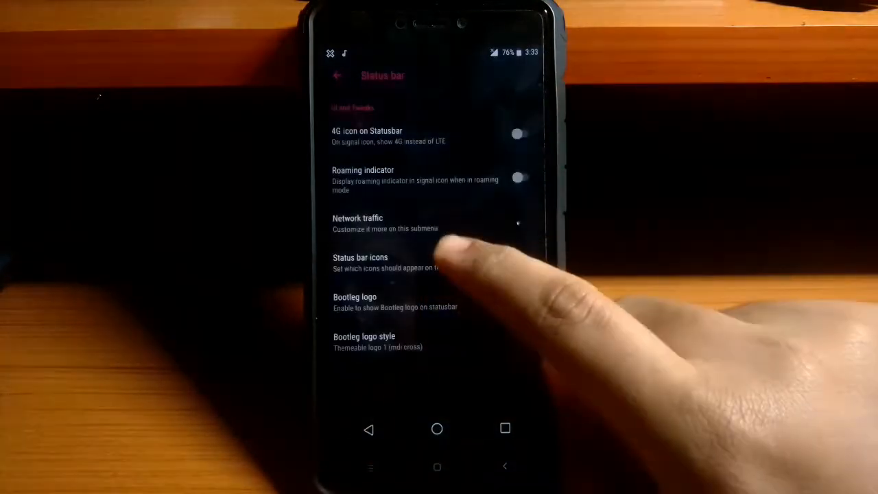
left_click(359, 262)
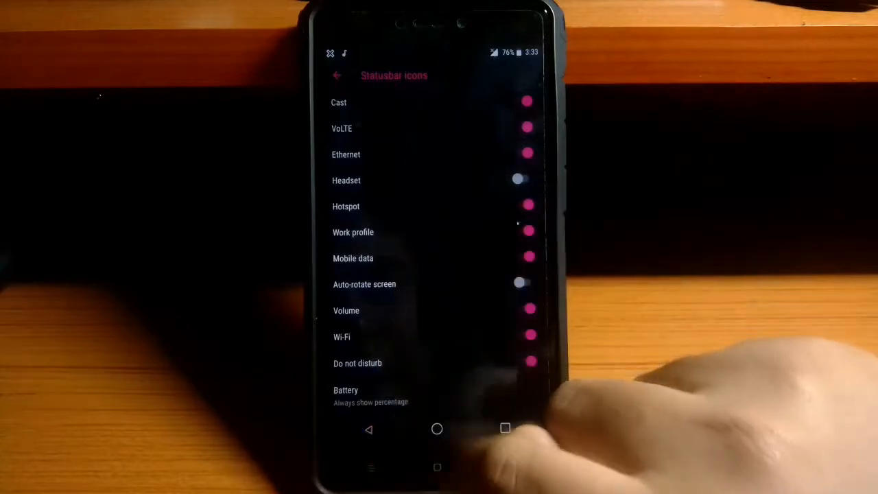
left_click(337, 75)
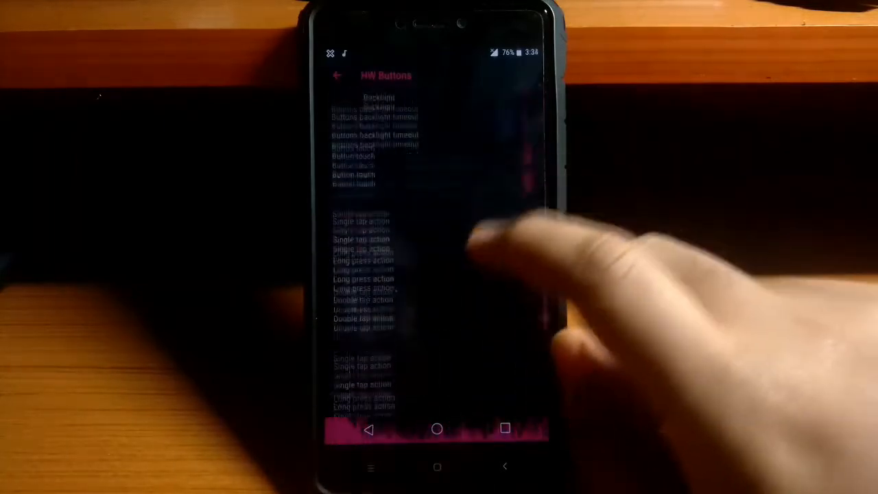
Browse Navbar features and Smartbar settings, viewing the button touch animation choices
left_click(337, 76)
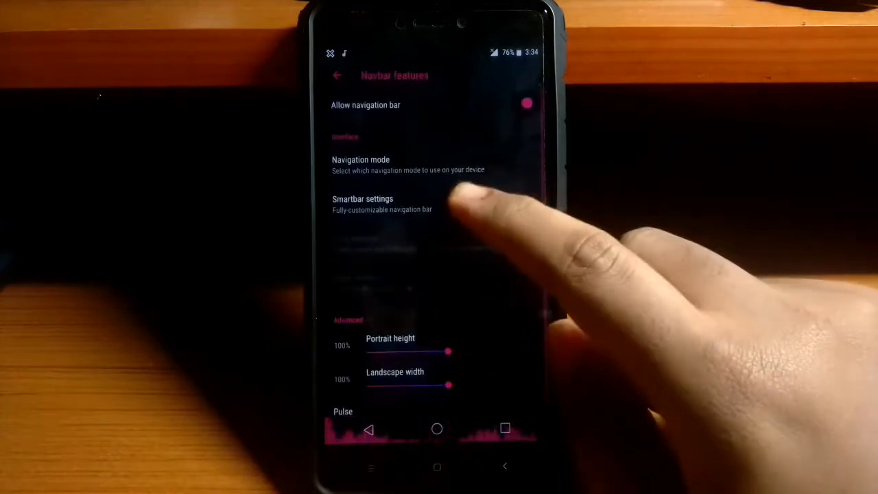
left_click(362, 203)
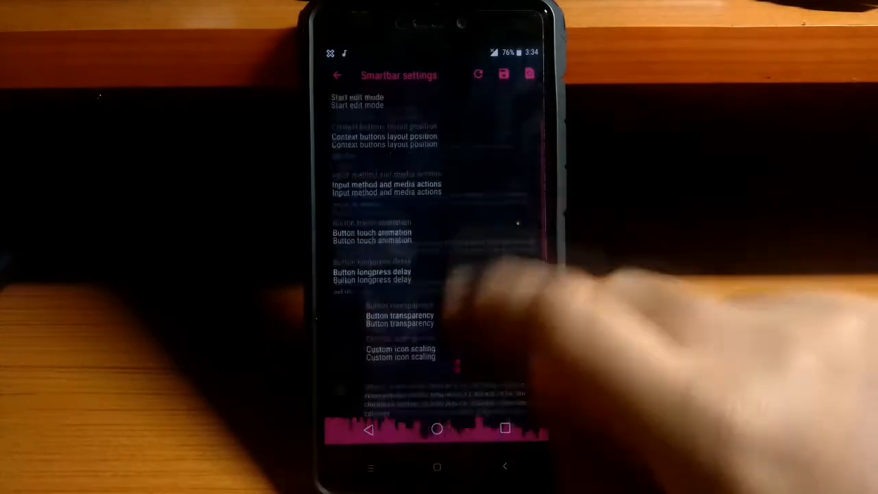
left_click(372, 236)
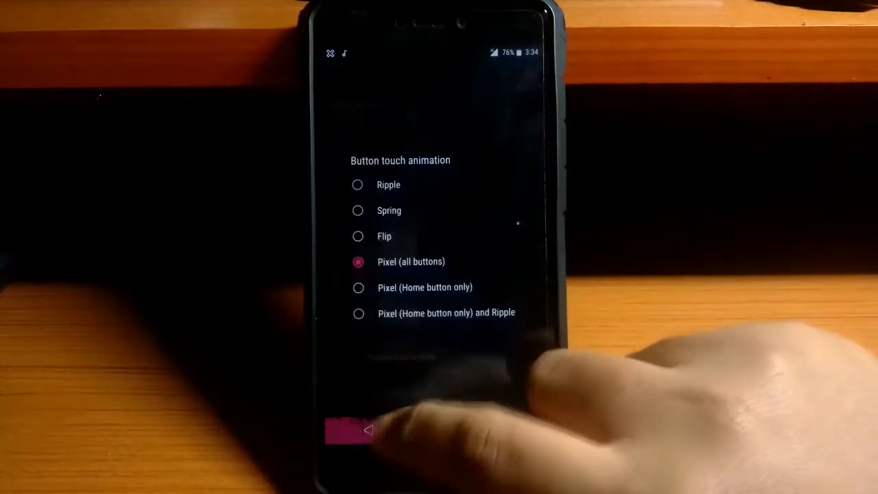
left_click(368, 431)
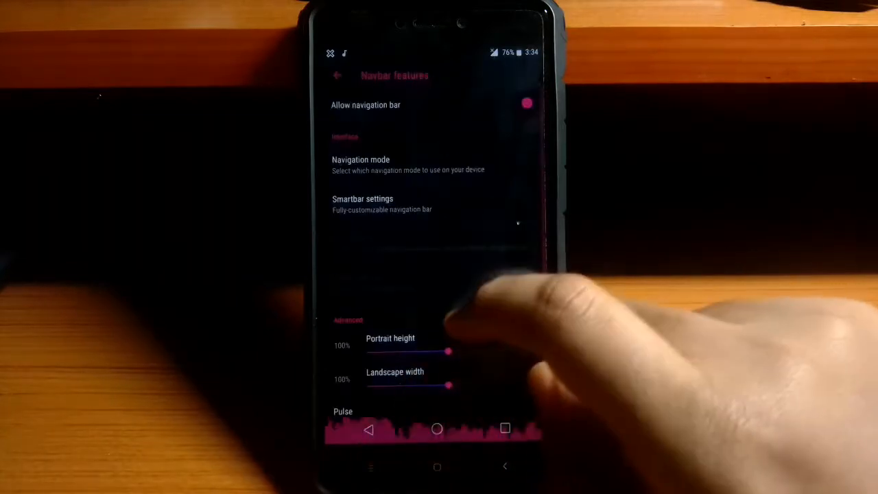
Check the Pulse equalizer settings, then move on to Lockscreen options
left_click(337, 76)
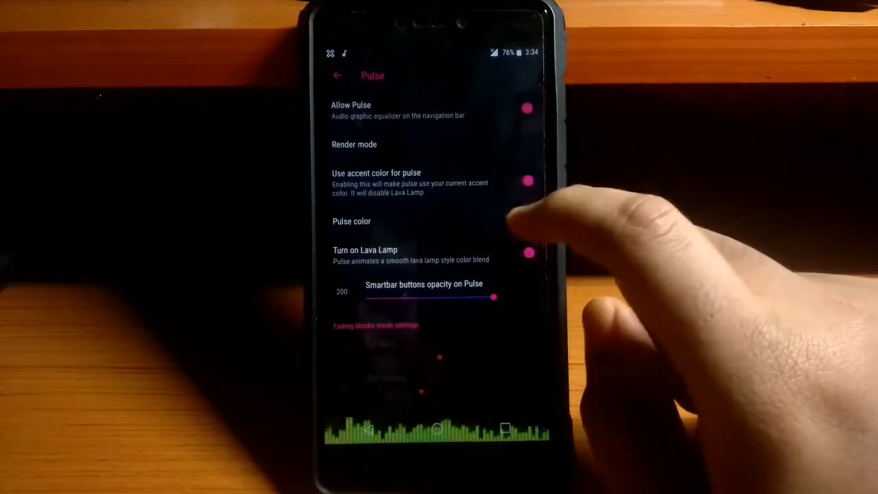
left_click(527, 181)
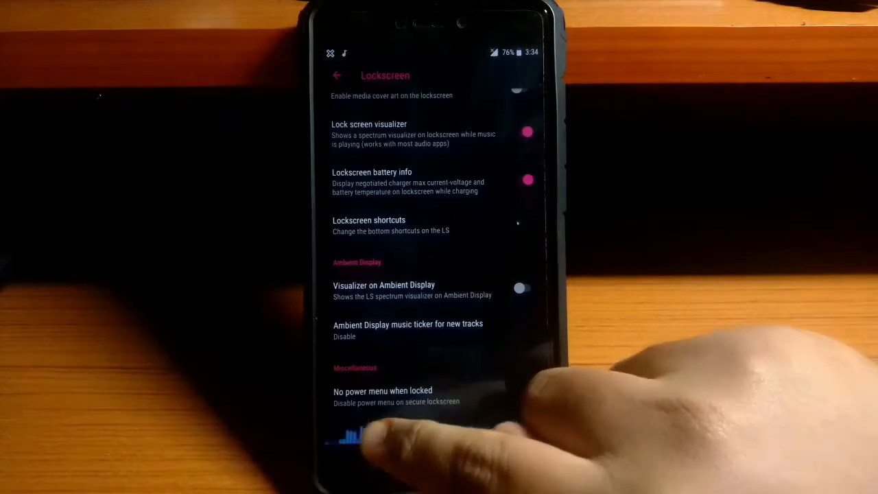
View the Power menu and Miscellaneous options, then bring up About Bootleggers
left_click(336, 76)
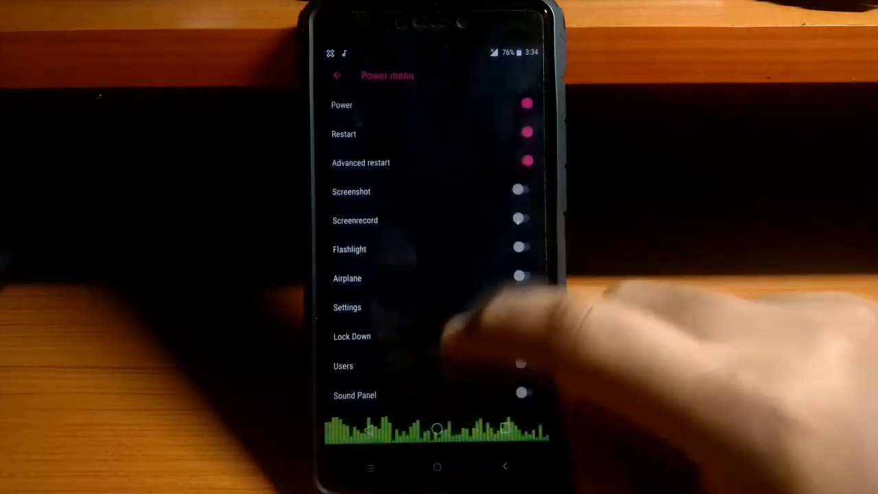
left_click(337, 75)
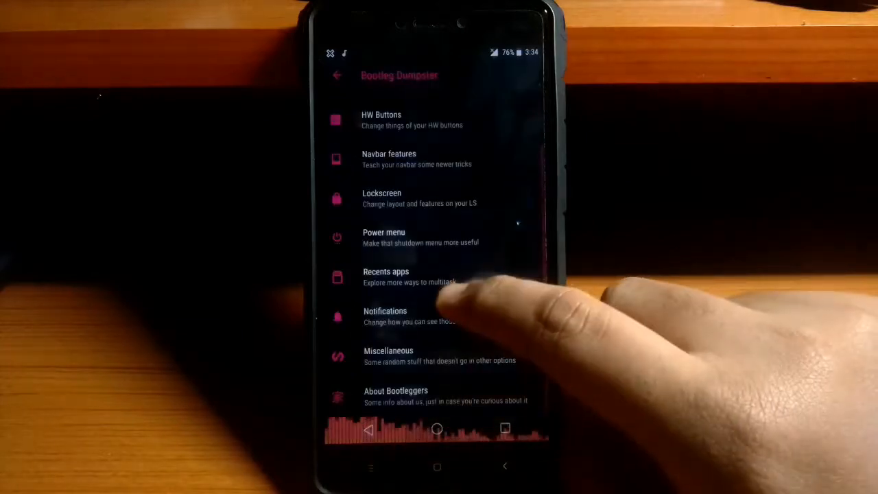
left_click(387, 277)
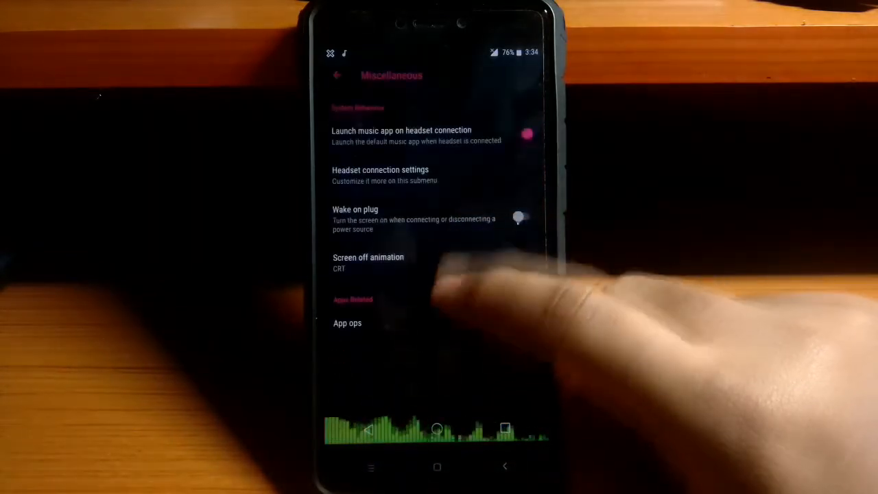
left_click(347, 324)
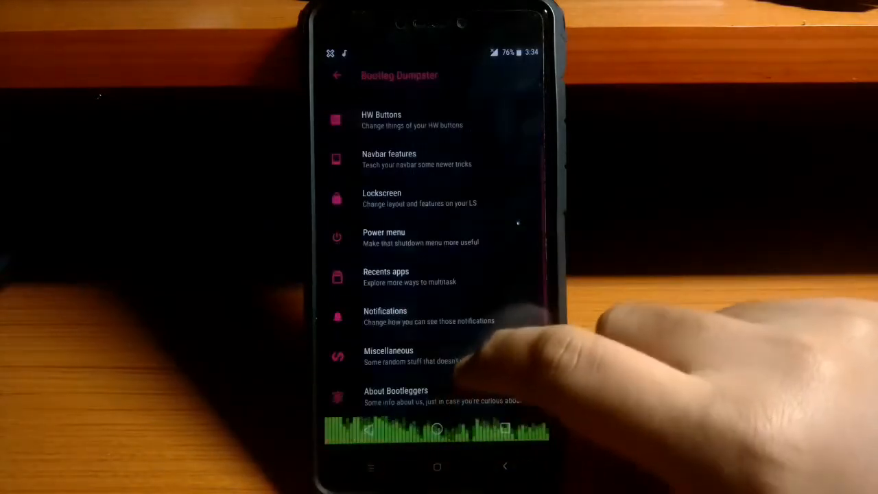
left_click(395, 395)
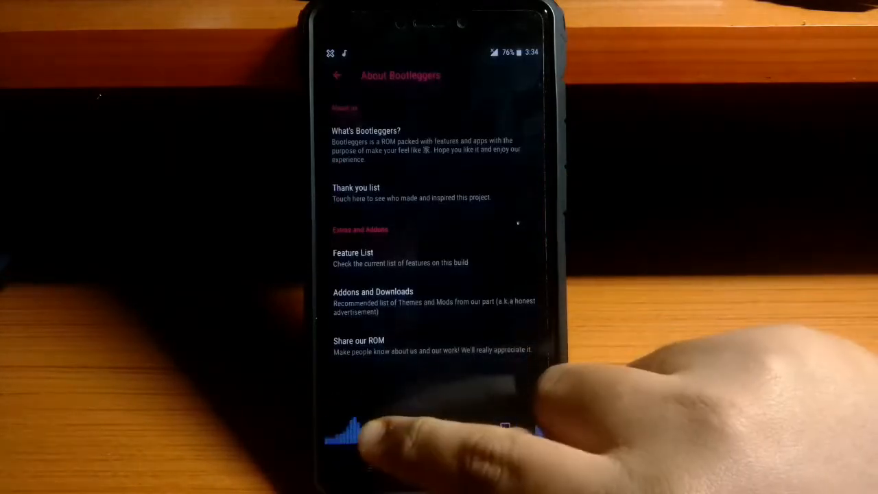
Back out of About Bootleggers toward the Lawnchair launcher settings
left_click(337, 75)
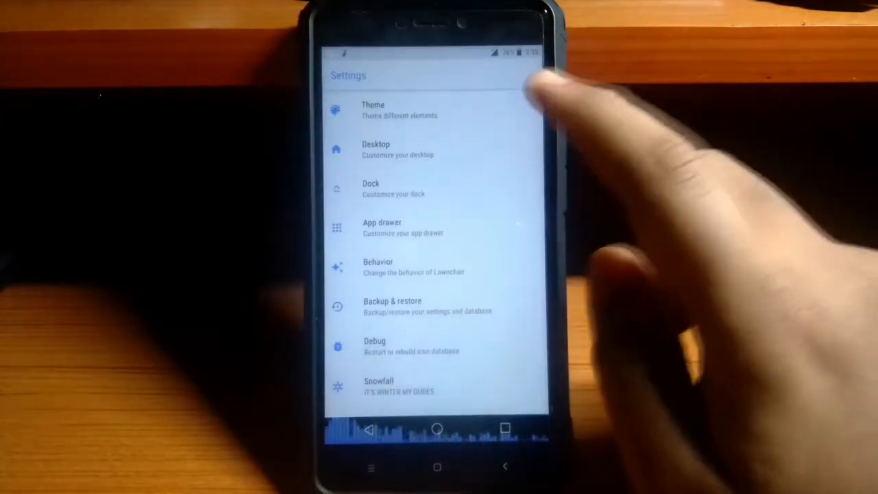
Exit Lawnchair settings on the way to the Battery page at 76%
left_click(373, 110)
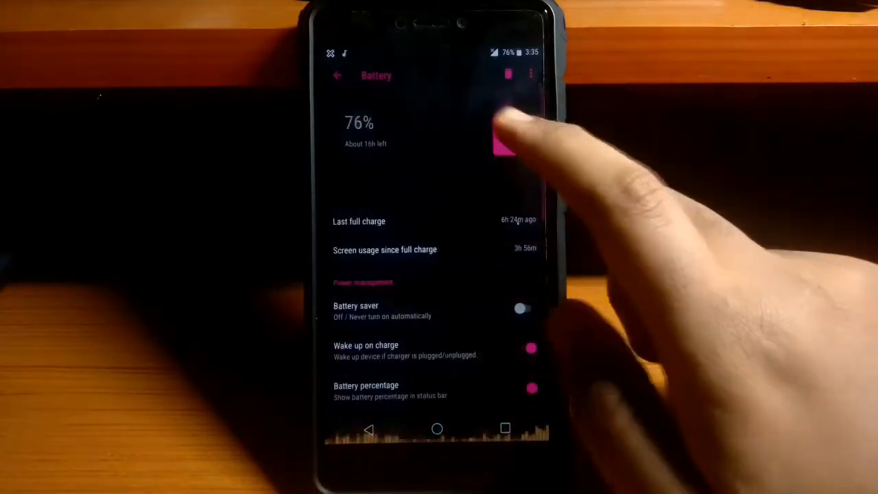
Review the Advanced battery usage breakdown from the three-dot menu, then leave it
left_click(508, 74)
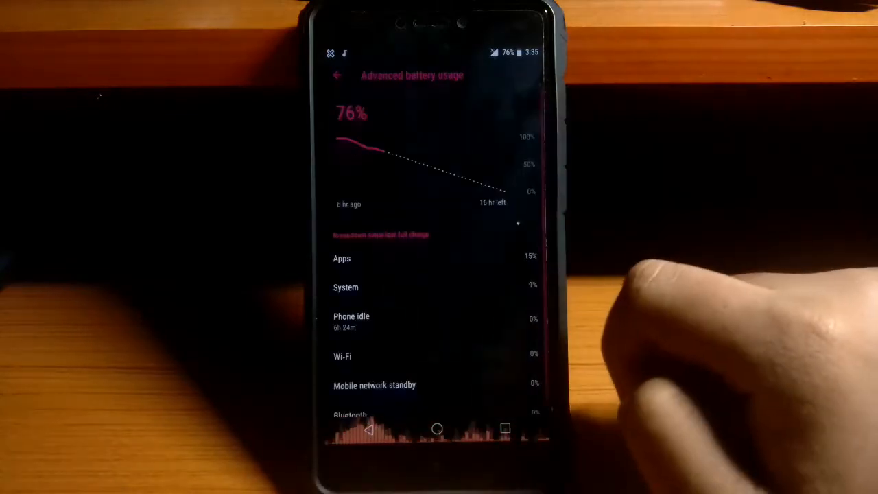
left_click(436, 428)
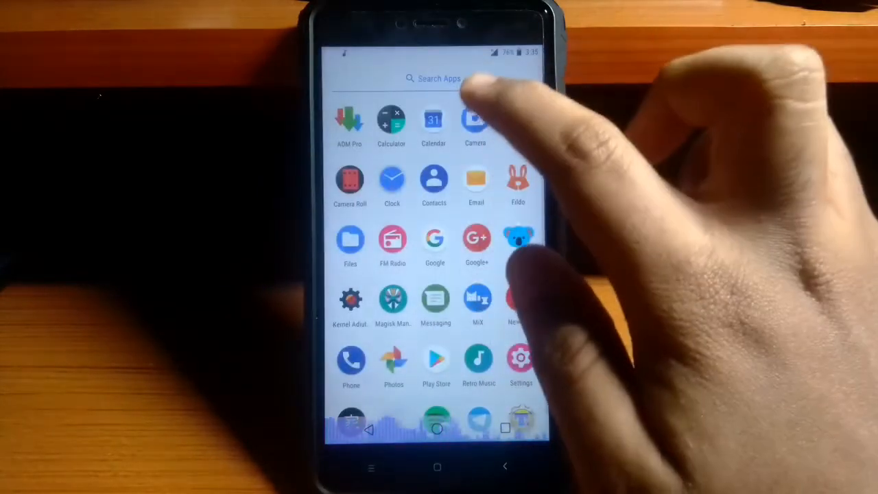
Launch the Camera Roll gallery app from the app drawer
left_click(475, 121)
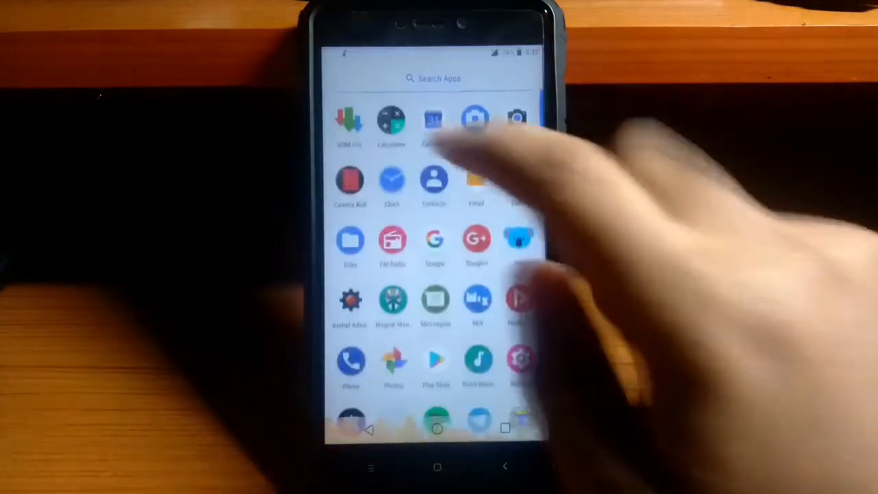
left_click(351, 185)
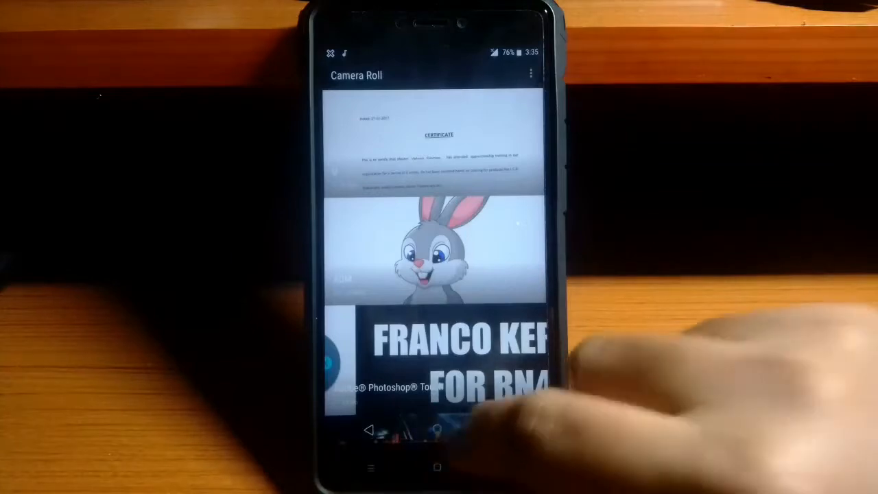